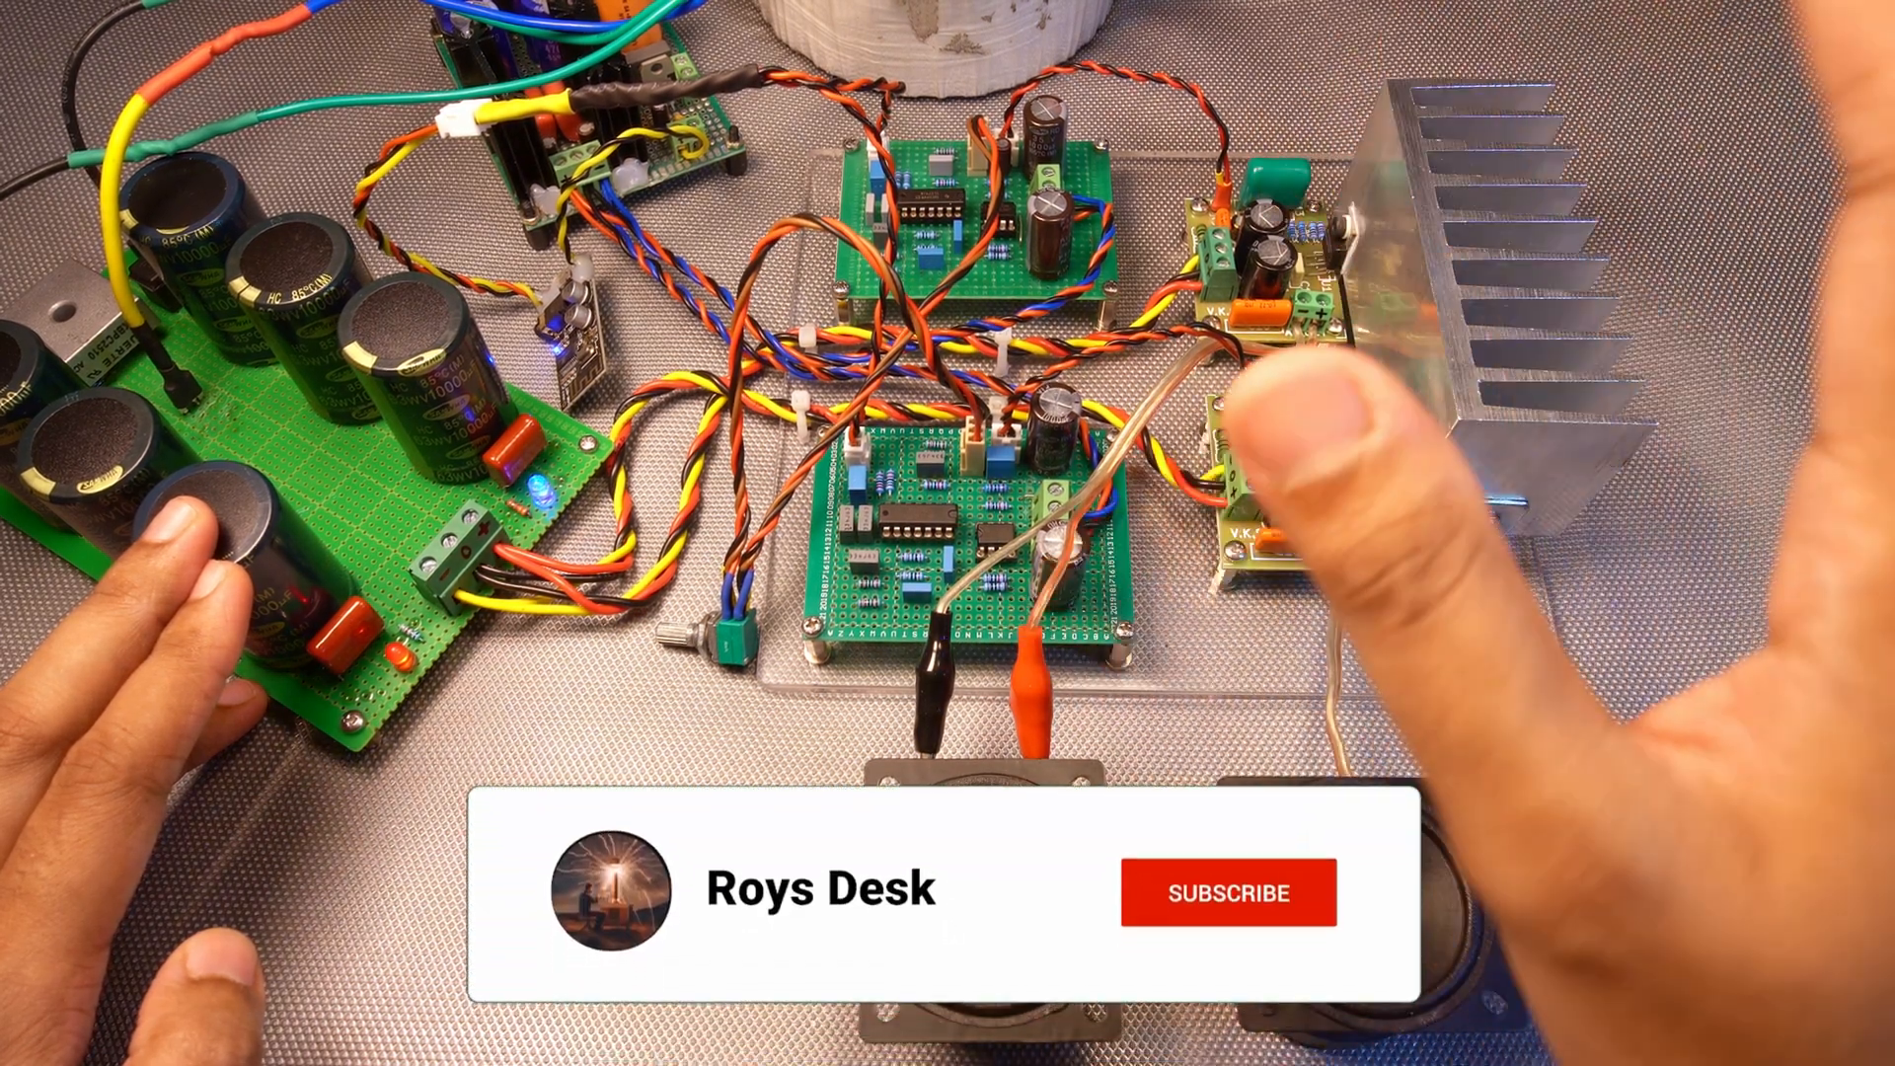
click(1226, 892)
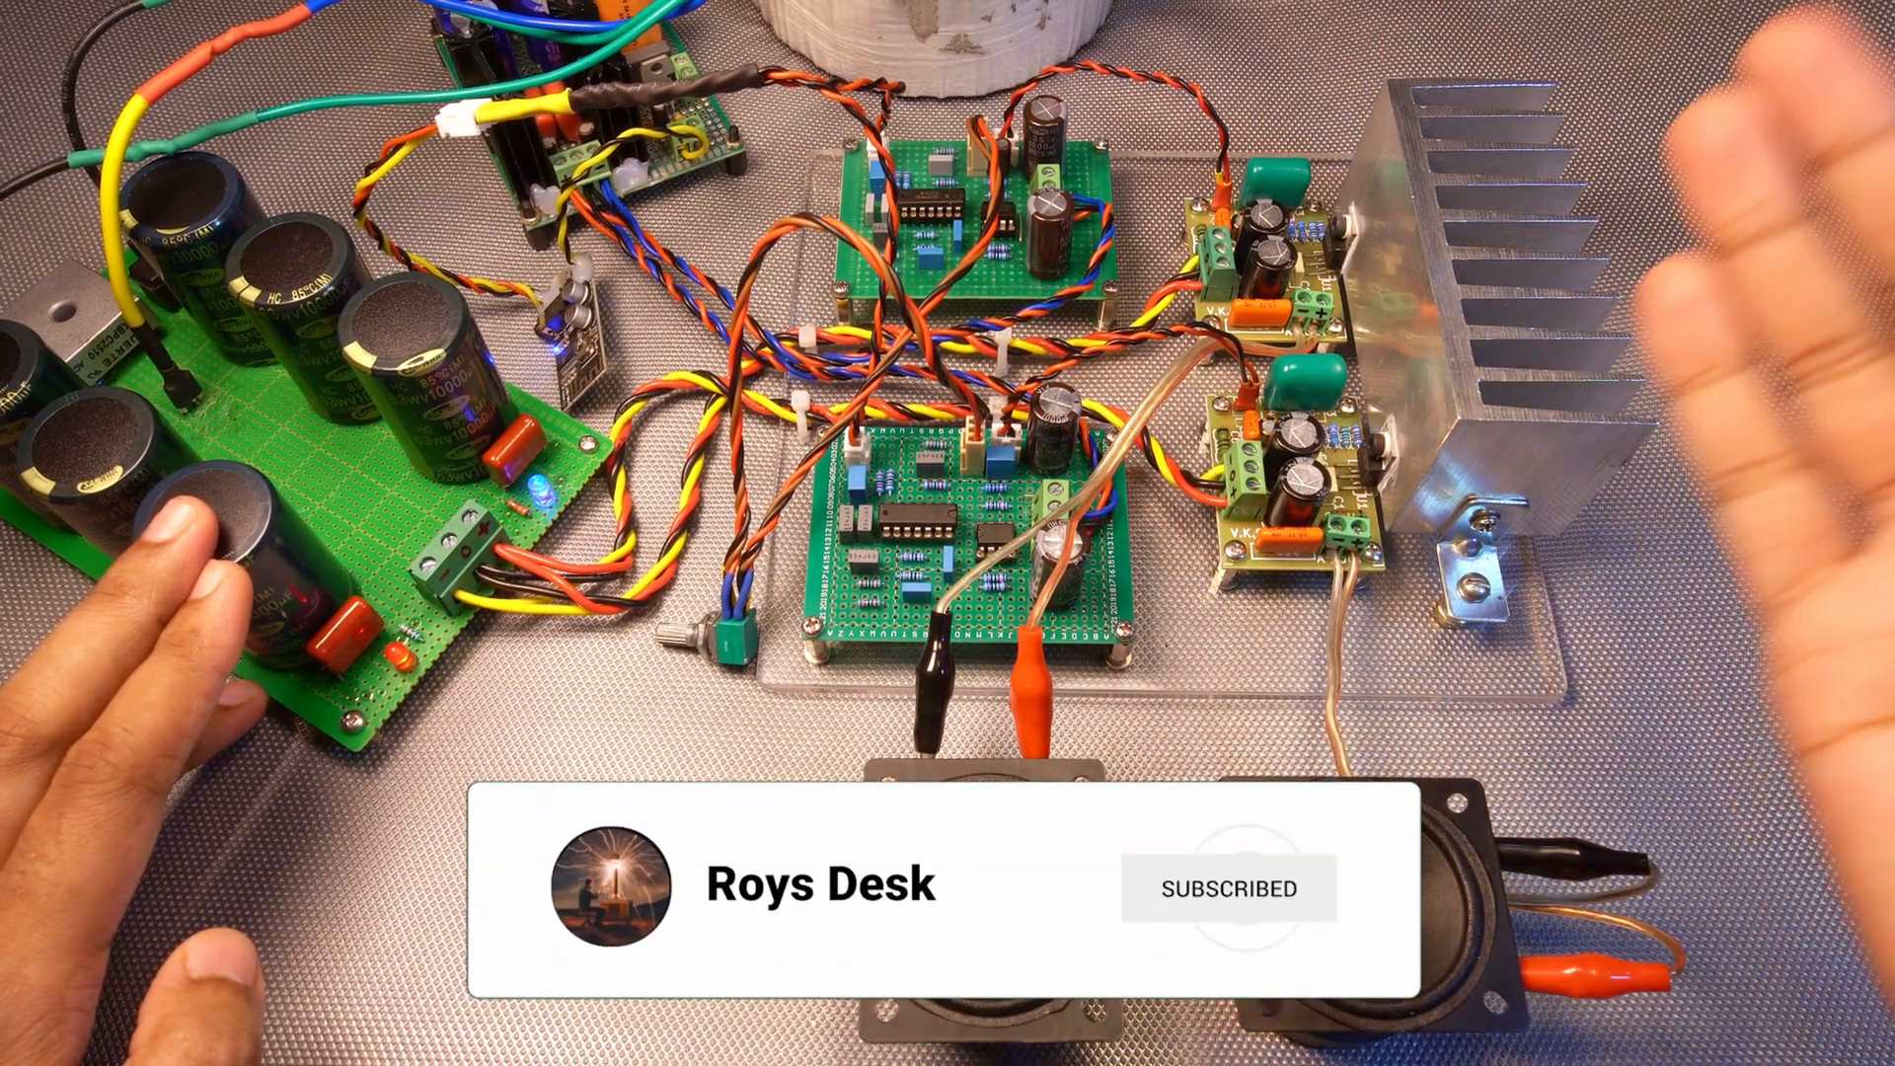